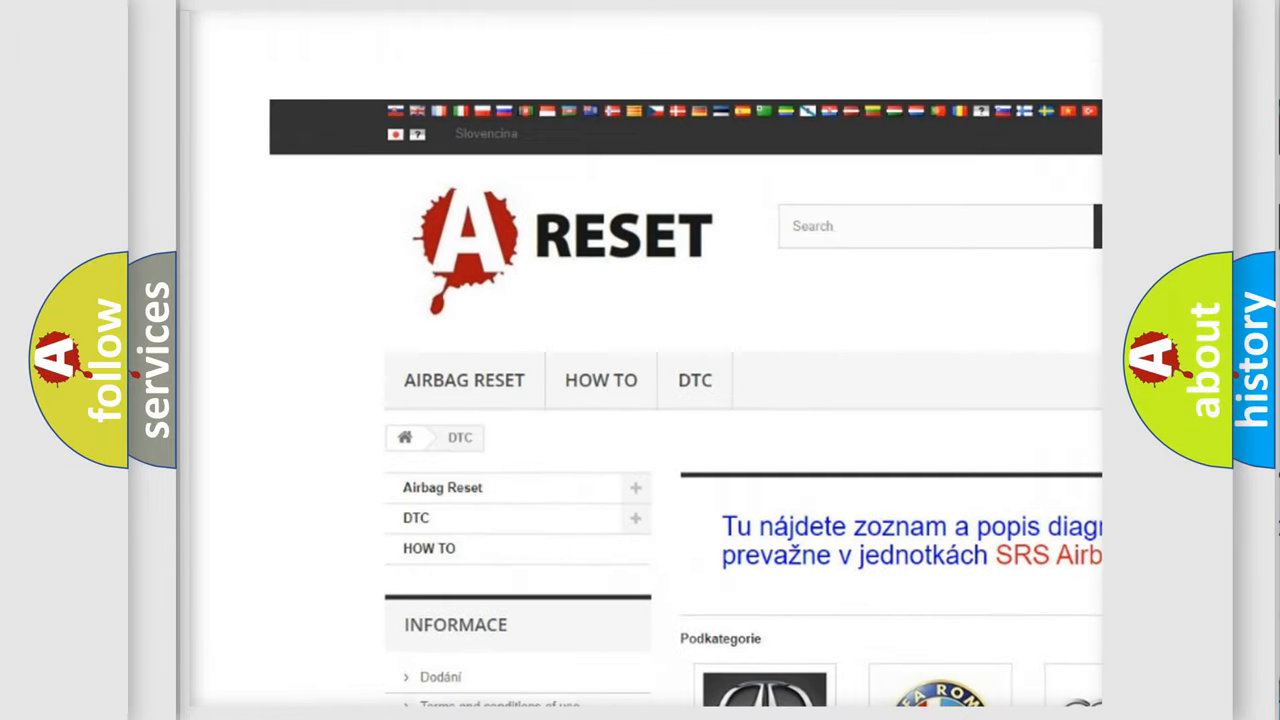
Scroll through the Saturn diagnostic code list to the B3782:08 code card
scroll(down, 3)
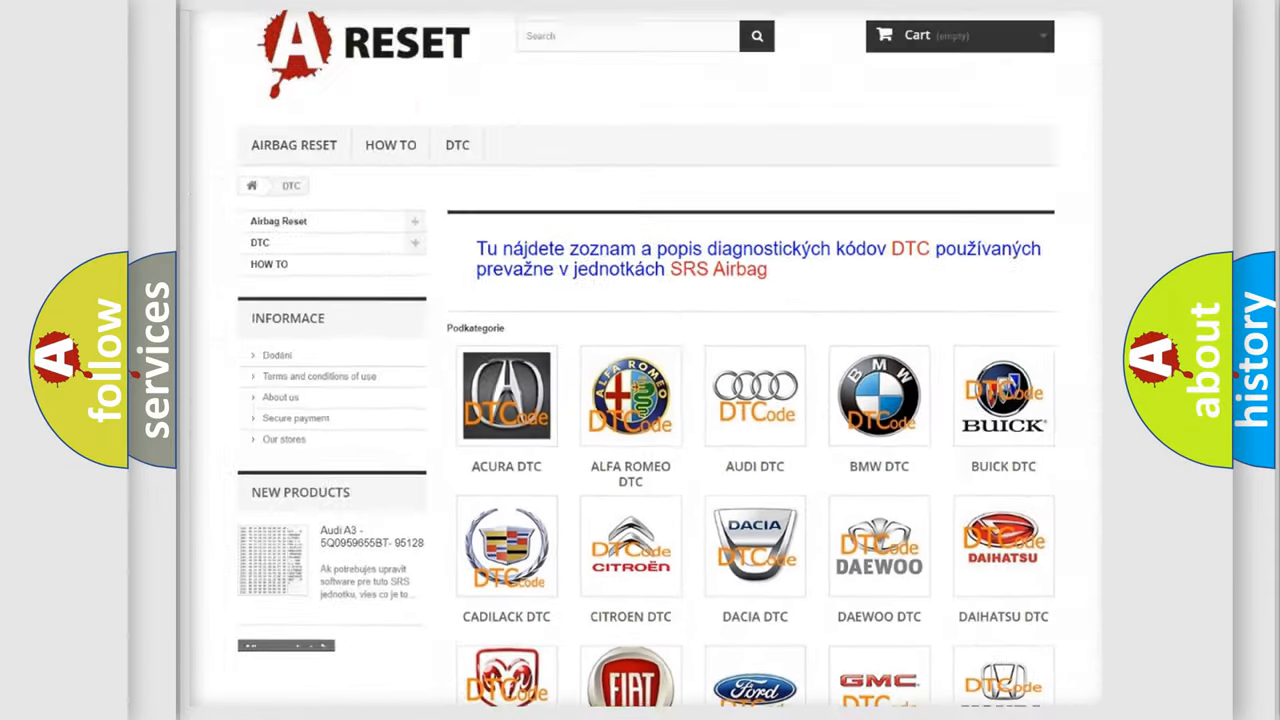
scroll(down, 3)
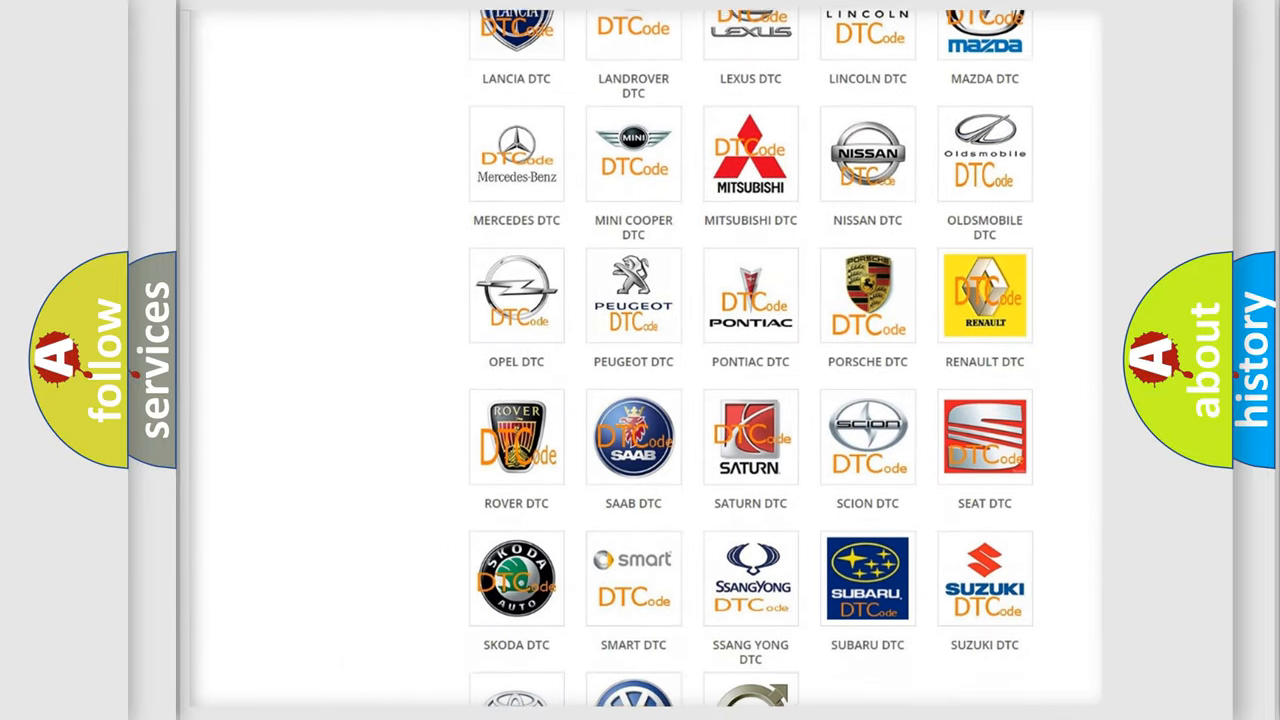
scroll(down, 3)
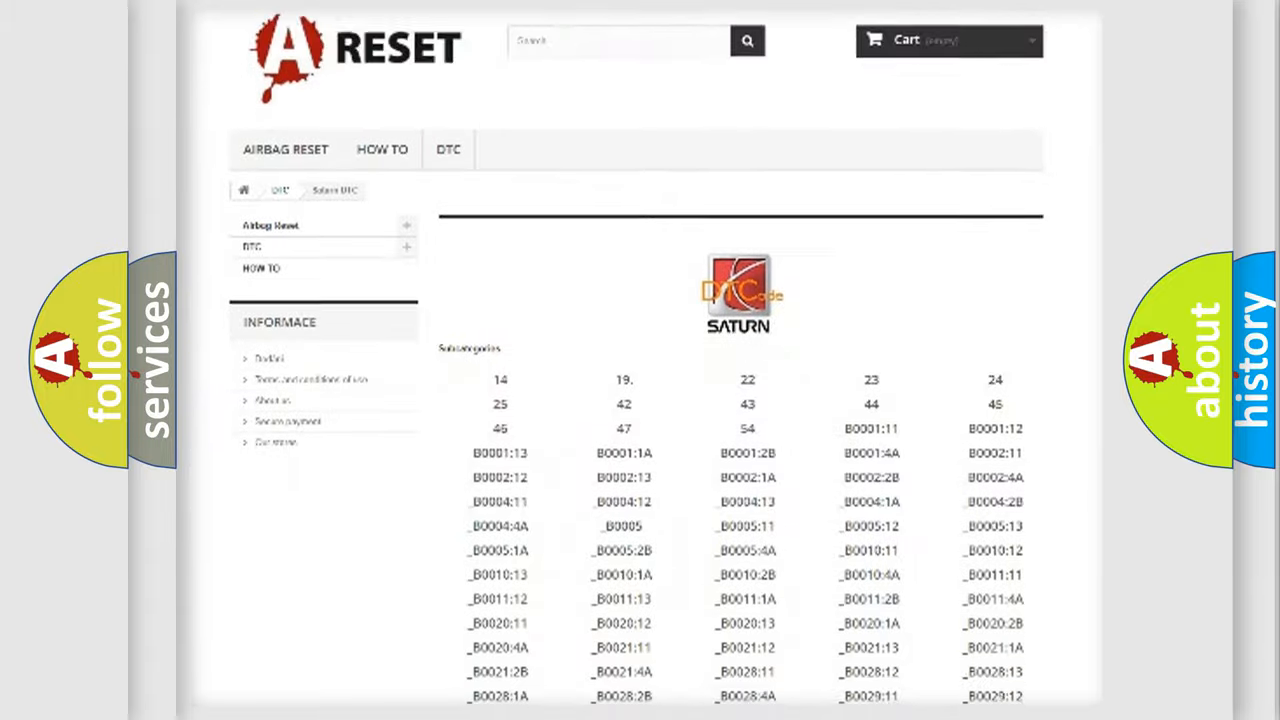
scroll(down, 3)
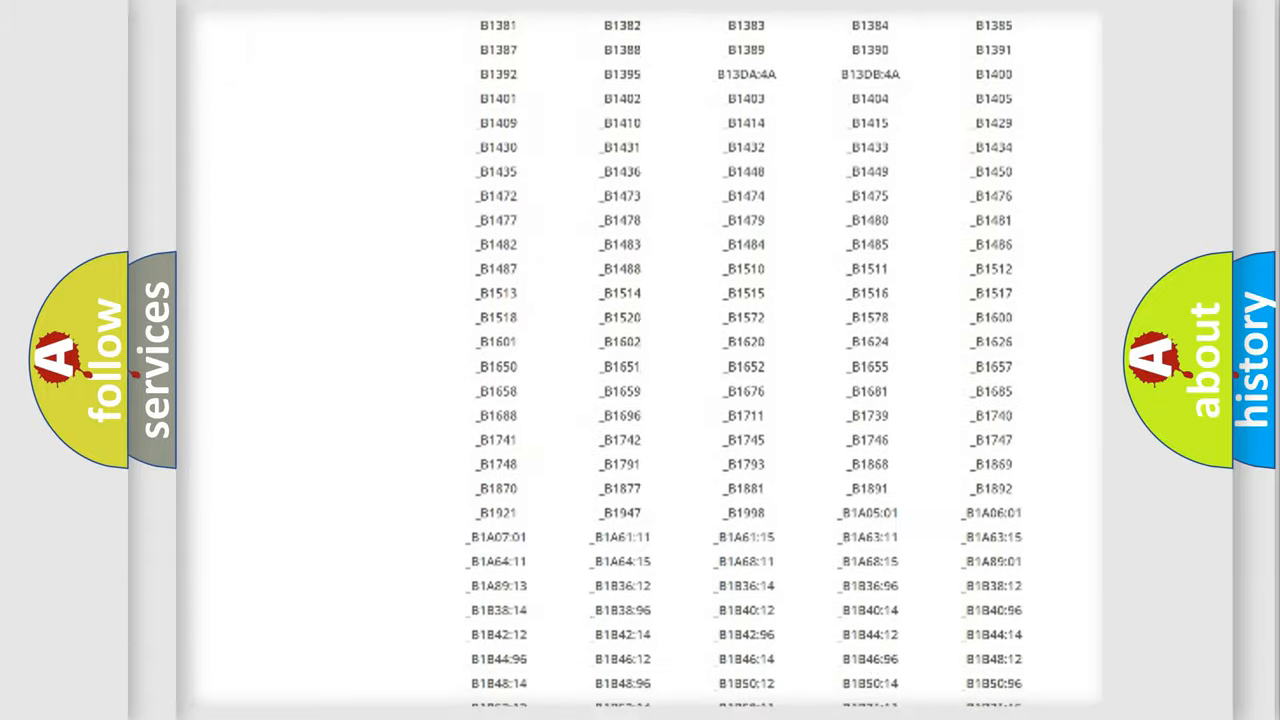
scroll(up, 3)
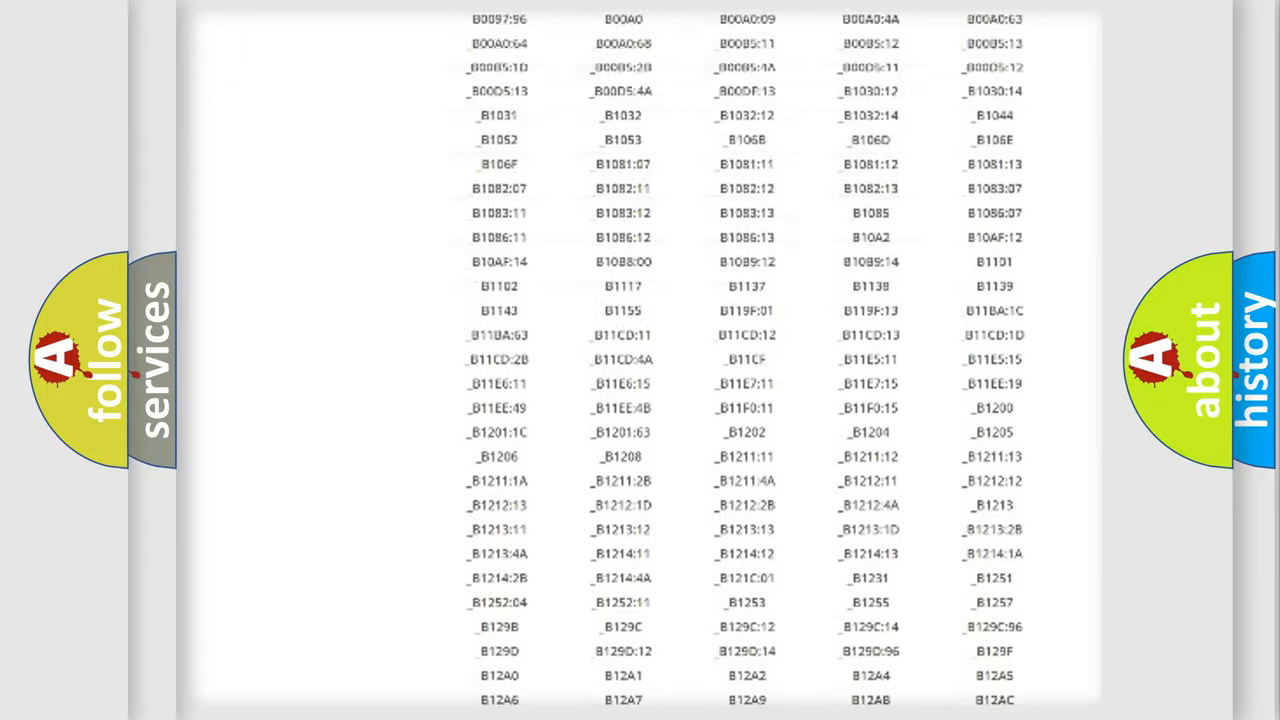
scroll(up, 3)
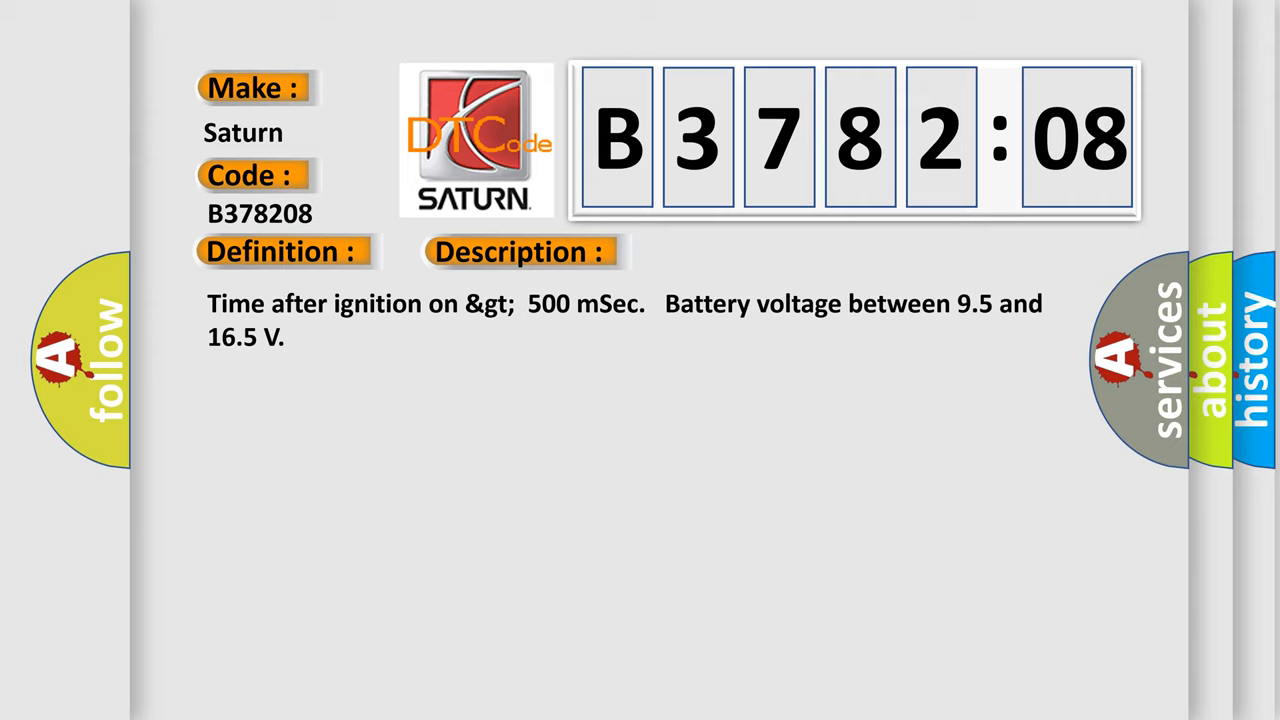
Reveal the Cause section for B378208: Bus Signal / Message Failure
click(735, 251)
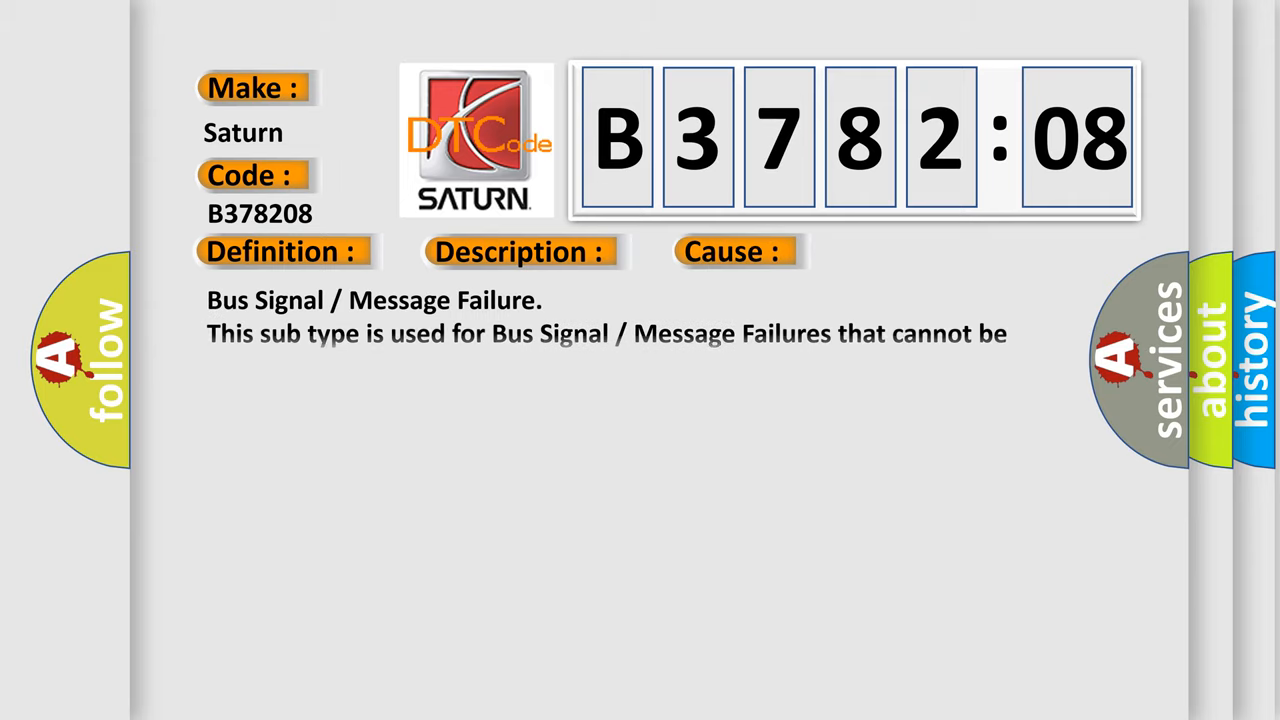